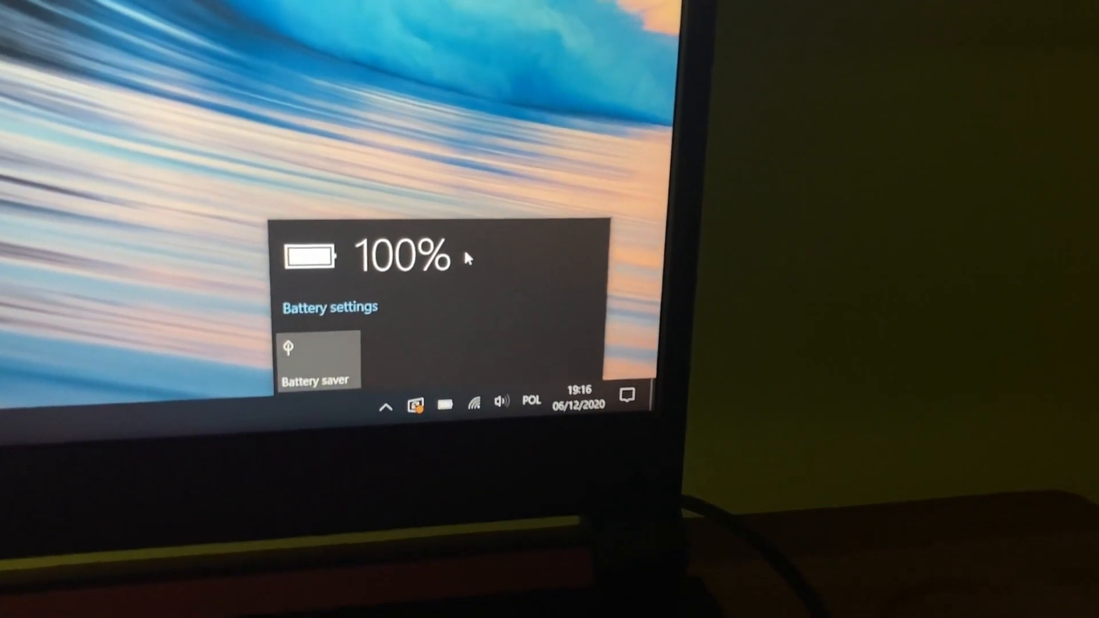
Open the full Battery settings page from the taskbar battery flyout
click(329, 307)
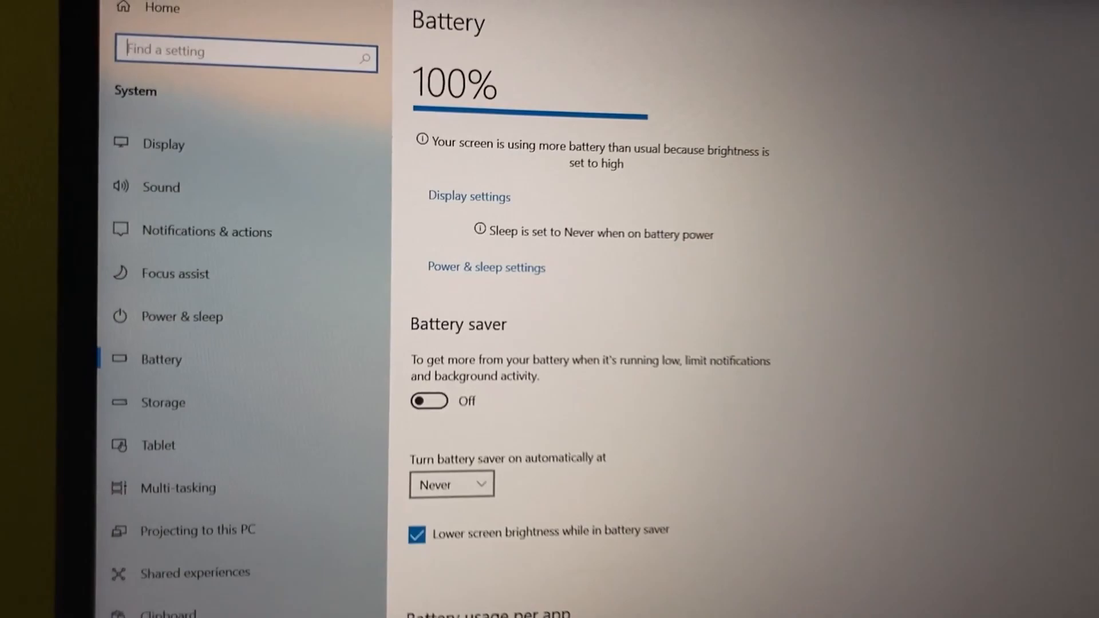